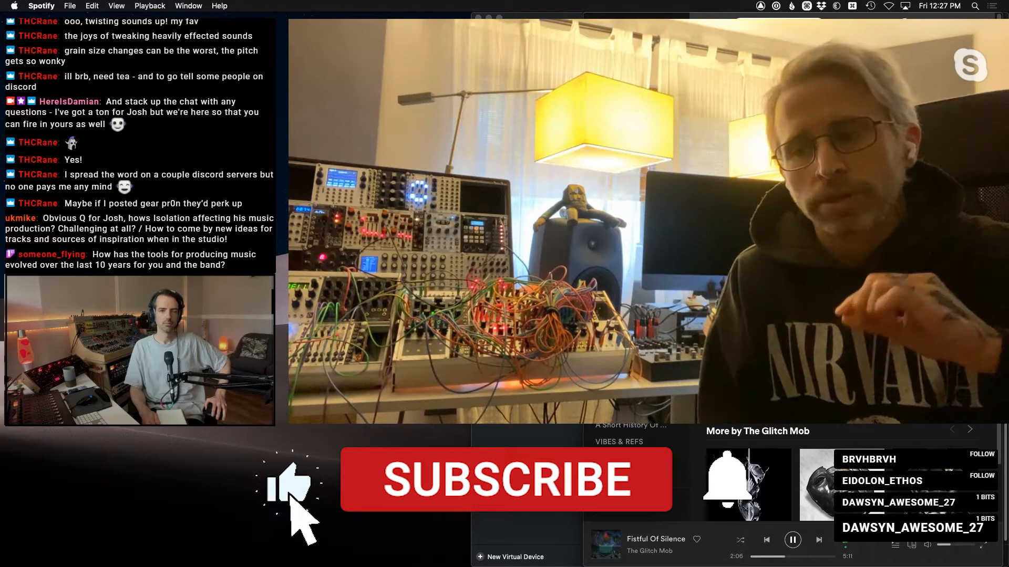
pyautogui.click(505, 479)
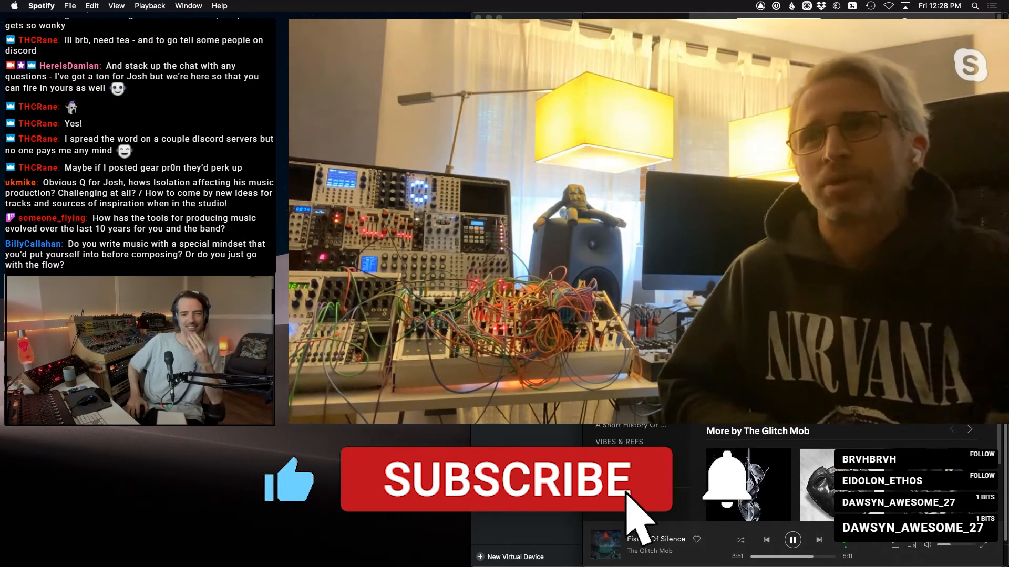
pyautogui.click(506, 479)
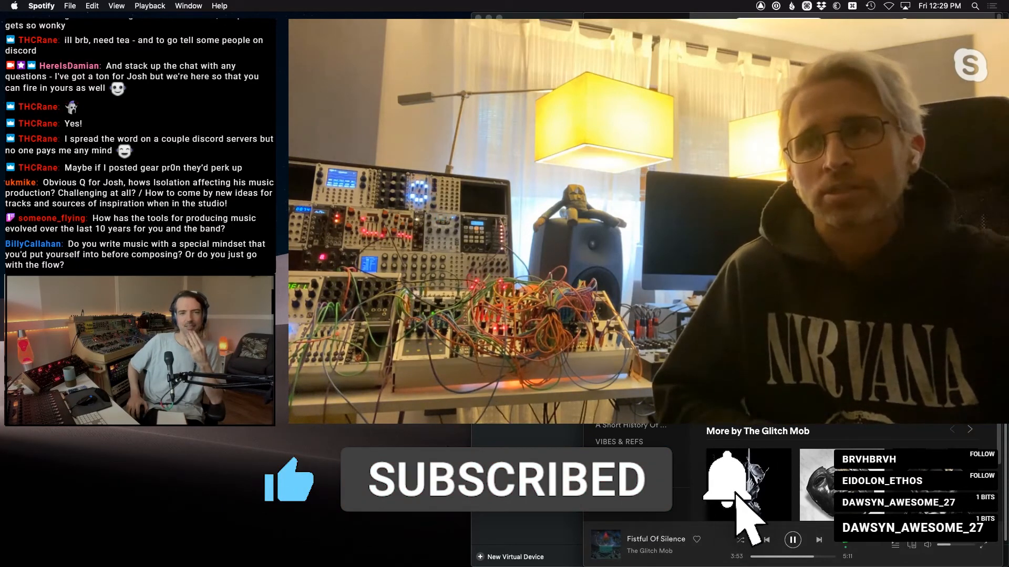
pyautogui.click(726, 483)
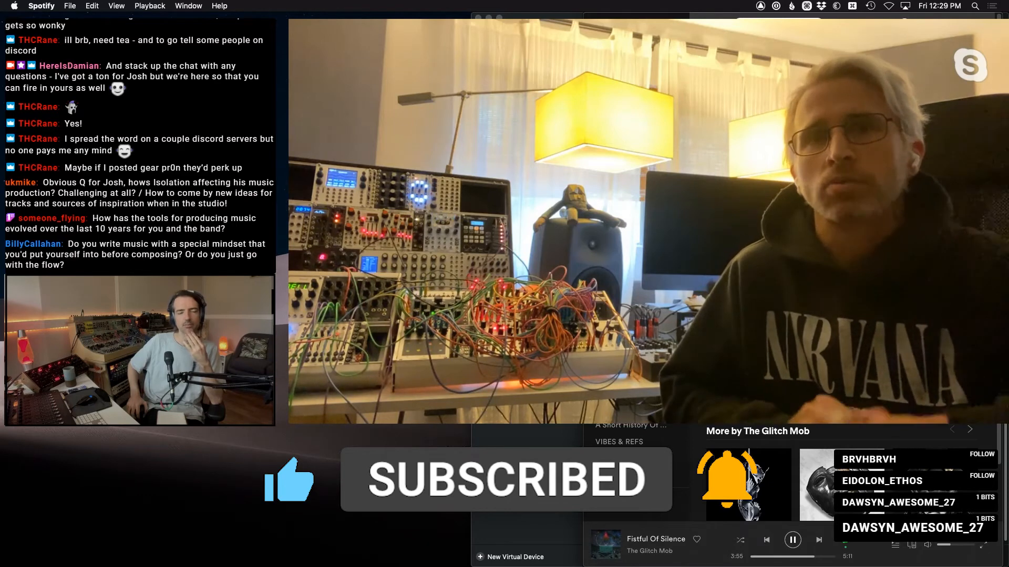